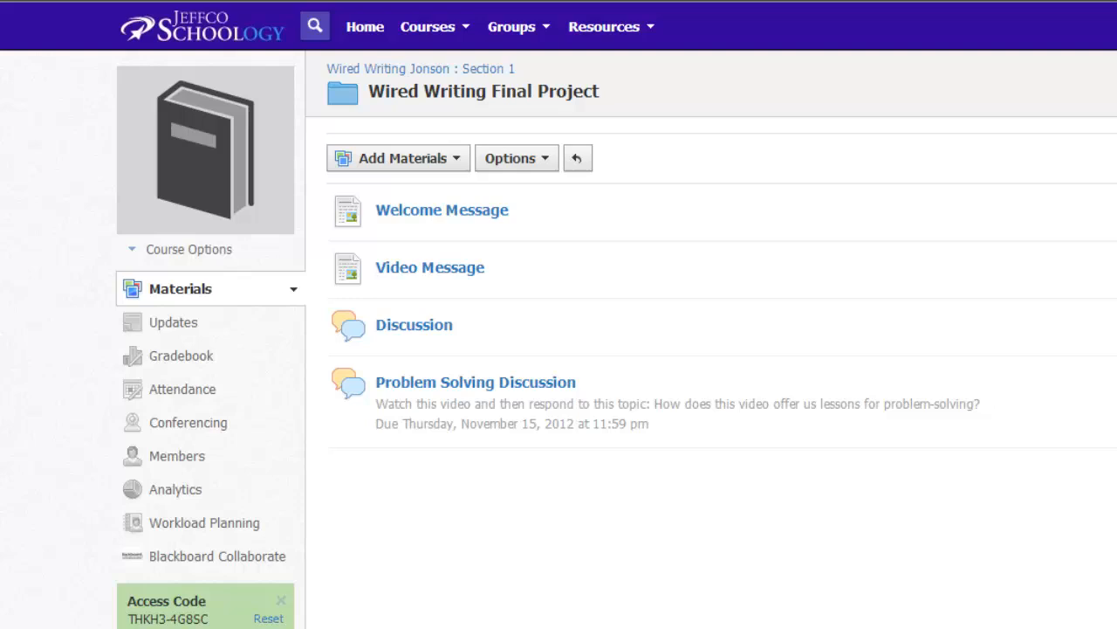
mouse_move(420, 69)
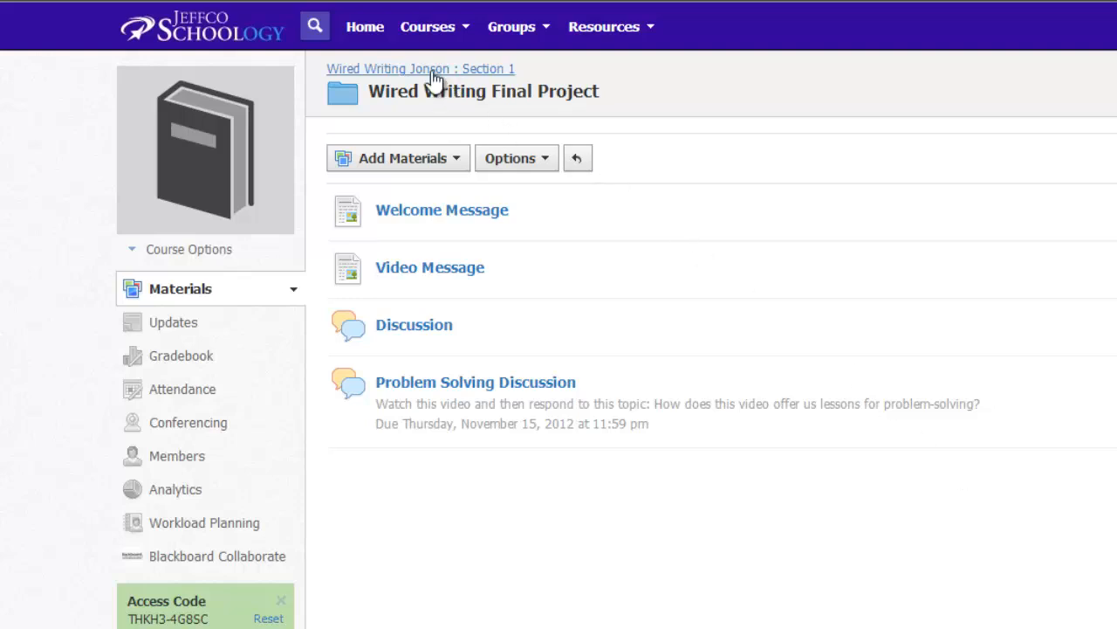
Go to the Wired Writing Final Project folder and start a new page titled 'Embedding Sample'
click(420, 68)
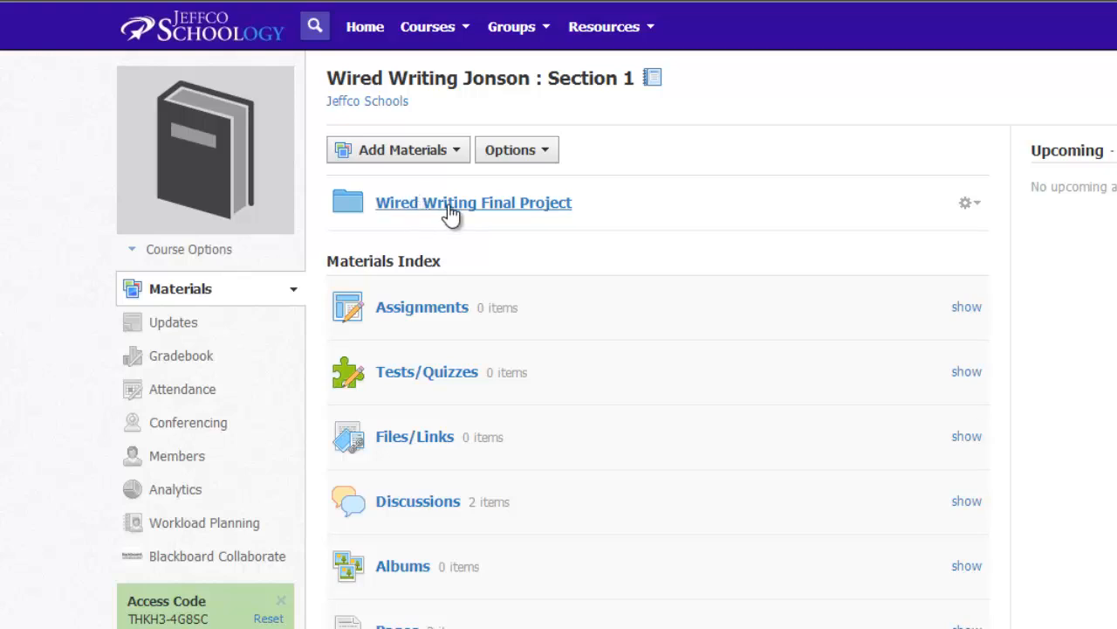
click(473, 202)
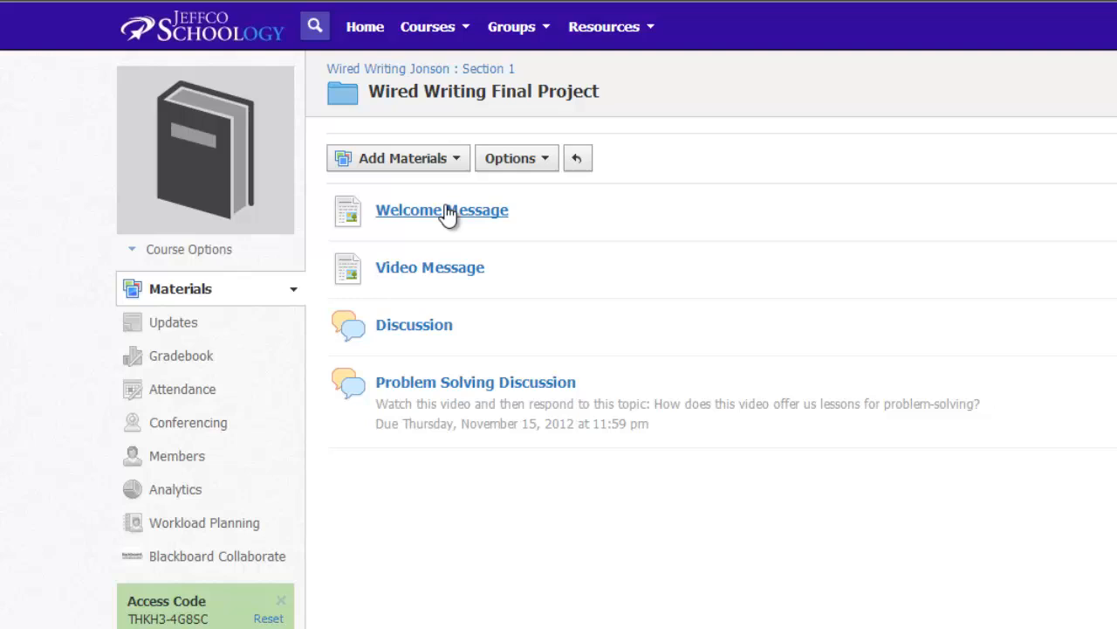
mouse_move(409, 179)
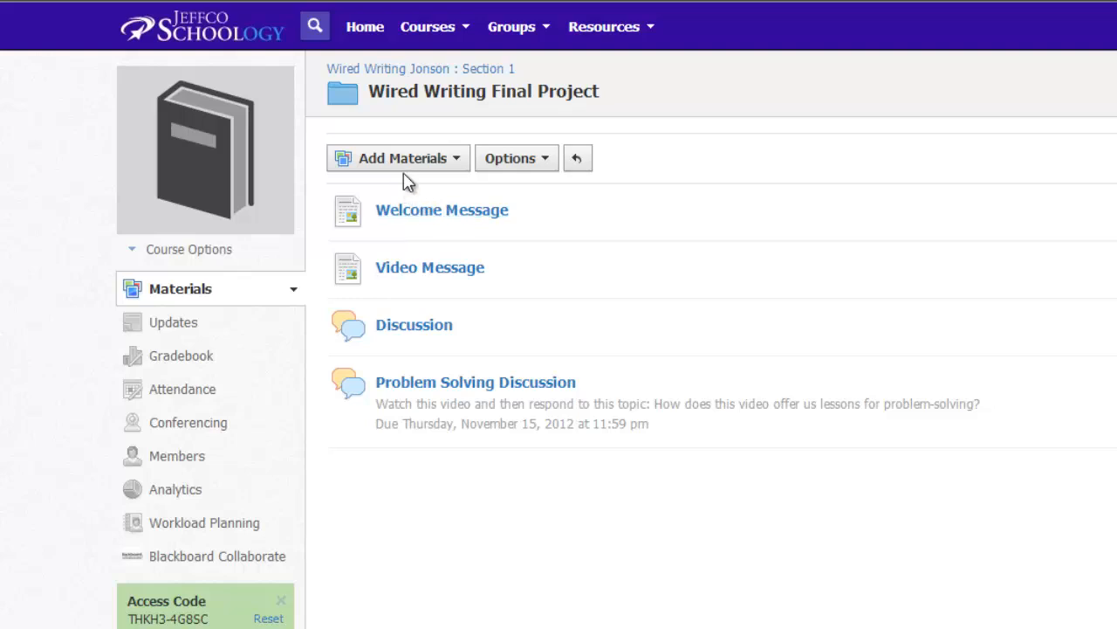
mouse_move(410, 163)
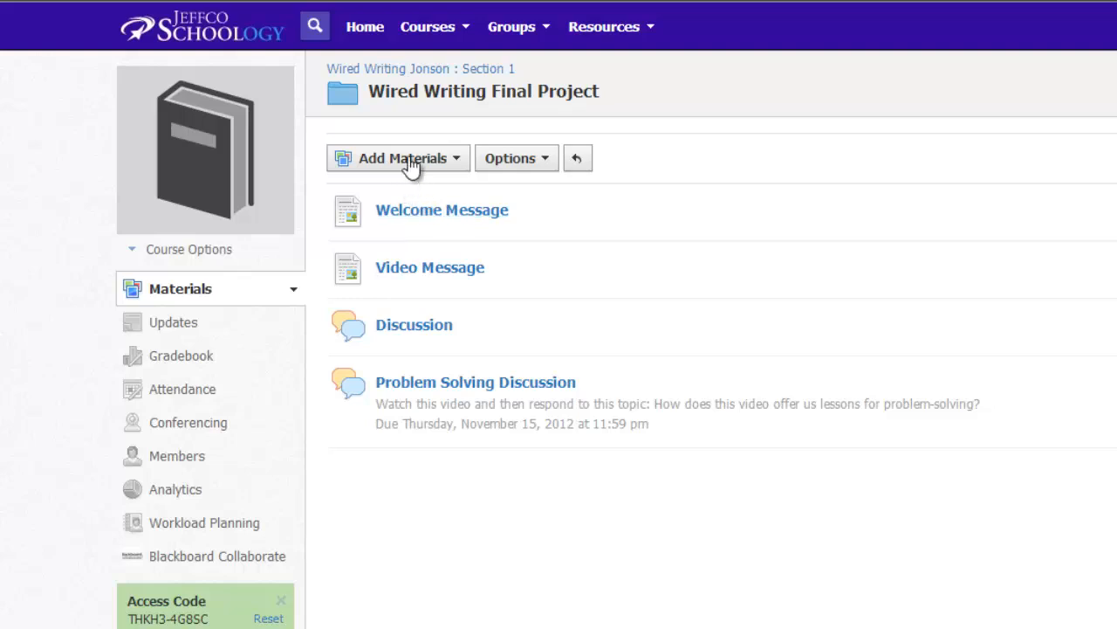
click(397, 158)
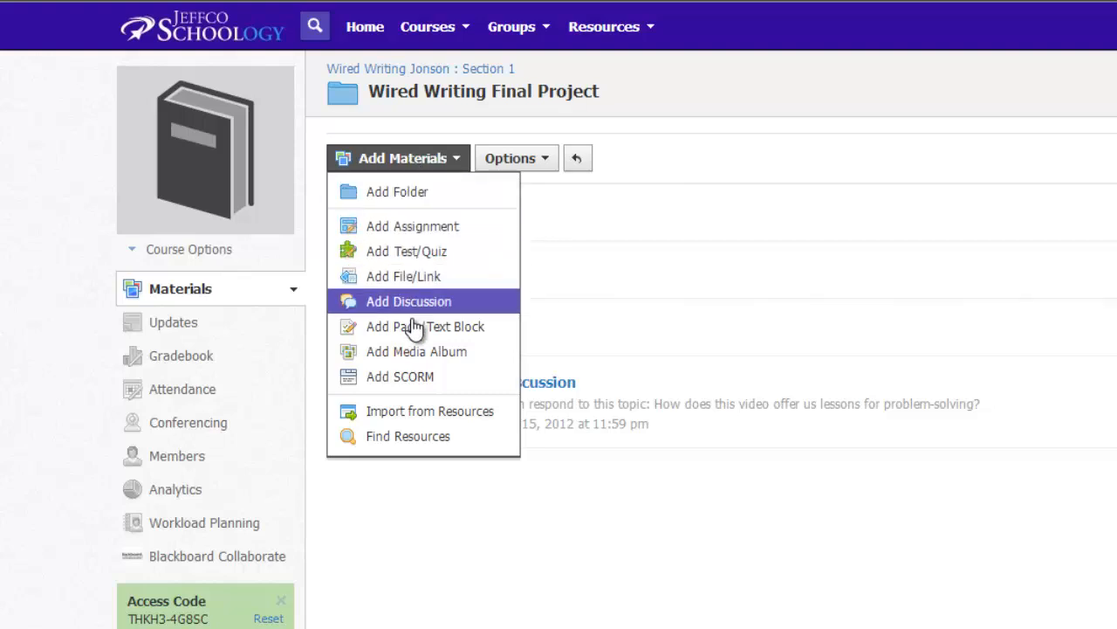
click(408, 301)
text(Embedding Sample)
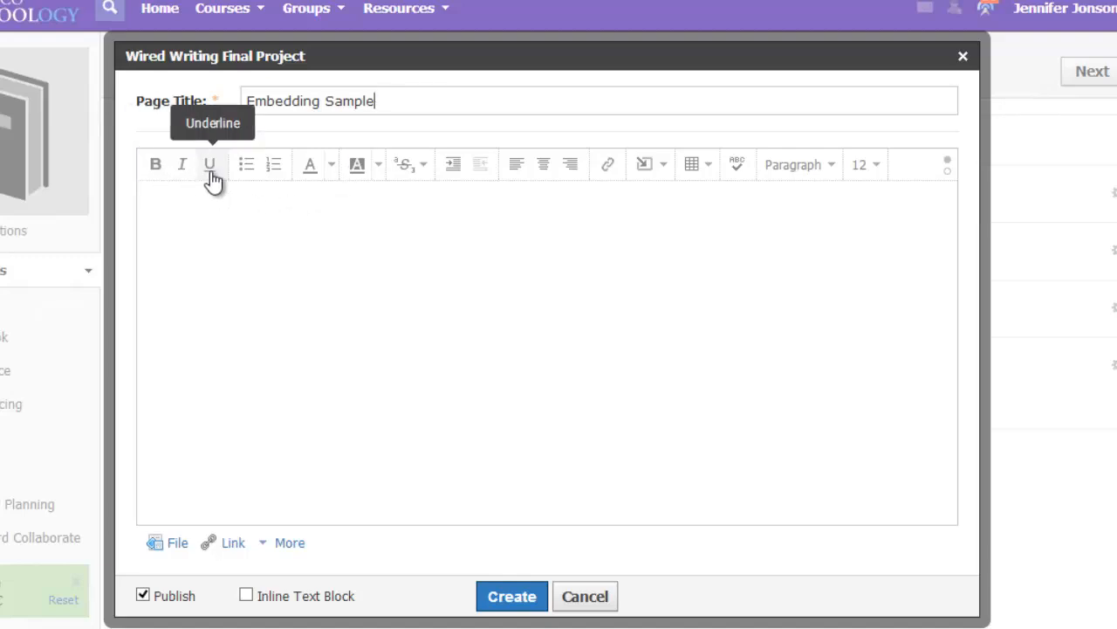
mouse_move(357, 164)
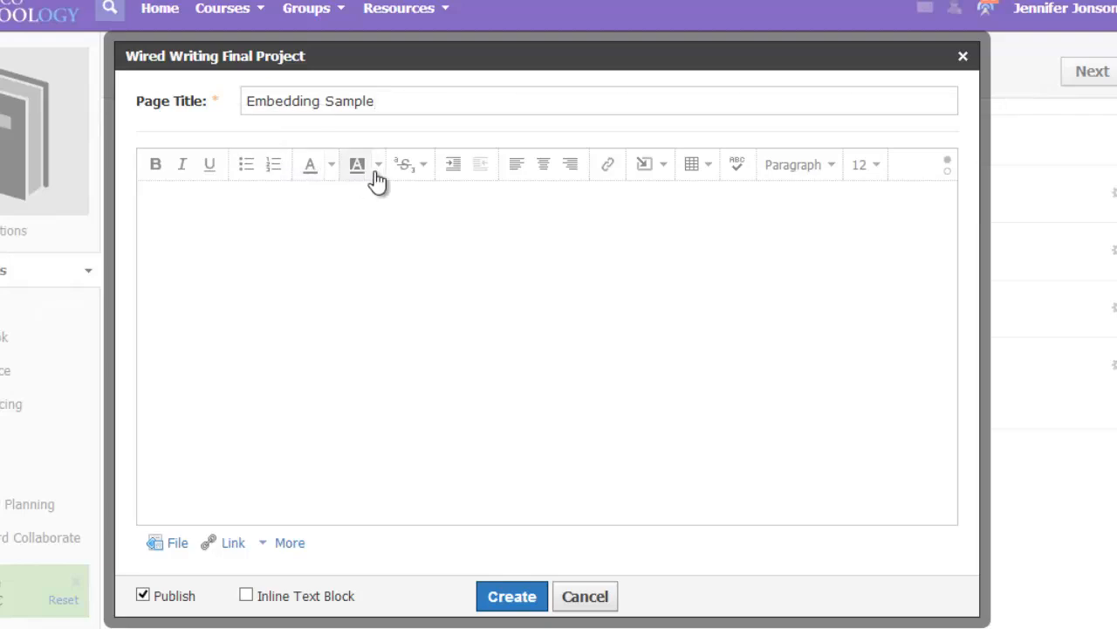
mouse_move(608, 164)
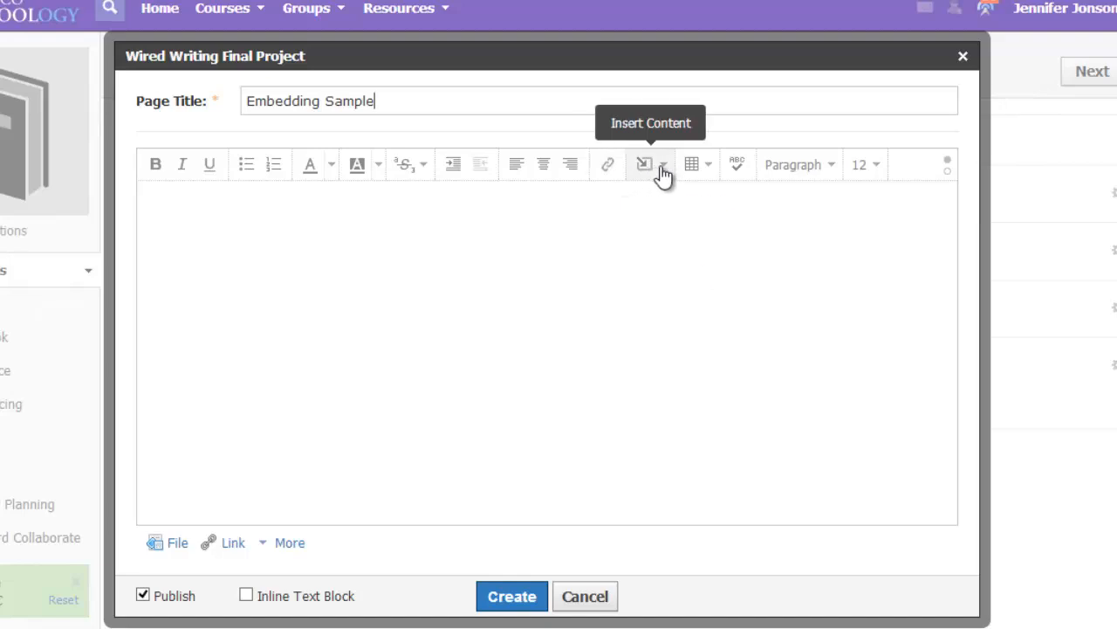
click(651, 164)
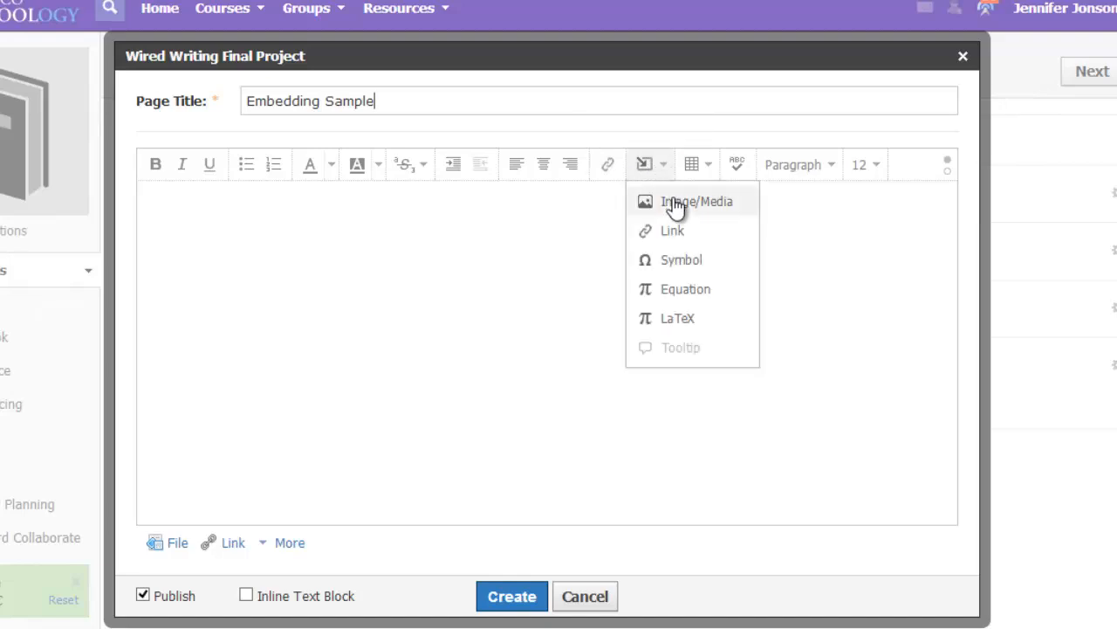
mouse_move(696, 202)
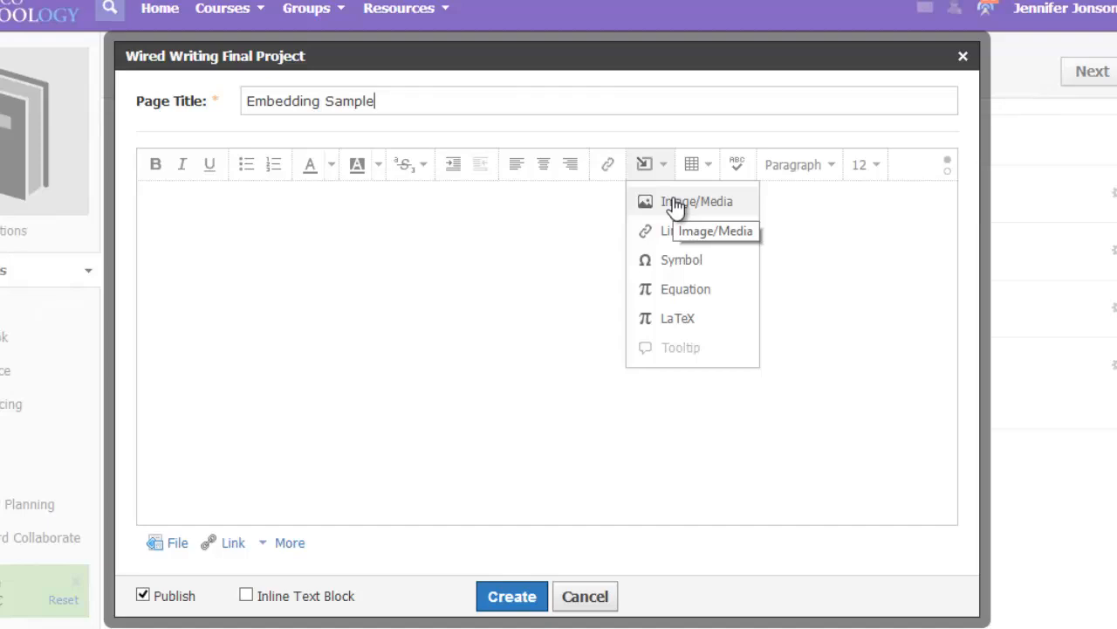
mouse_move(672, 240)
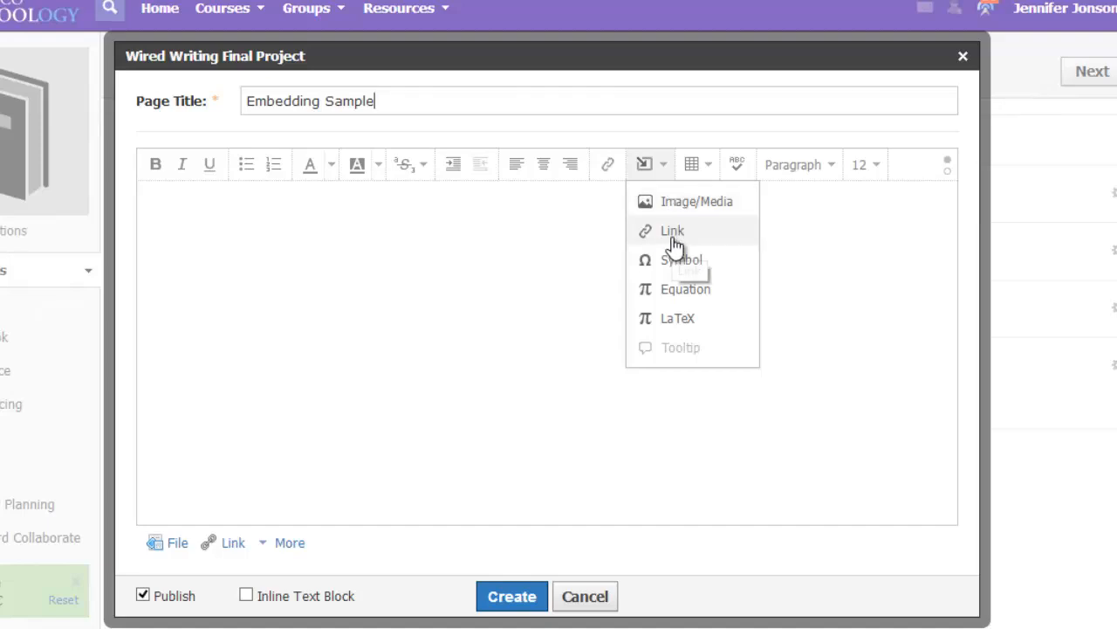
mouse_move(694, 317)
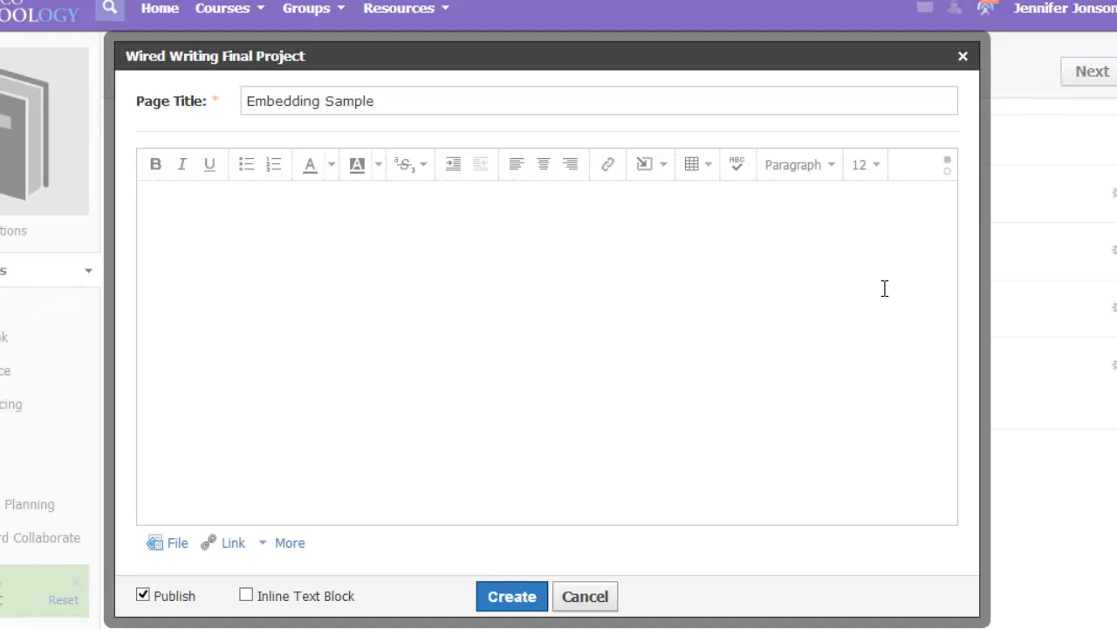
mouse_move(938, 203)
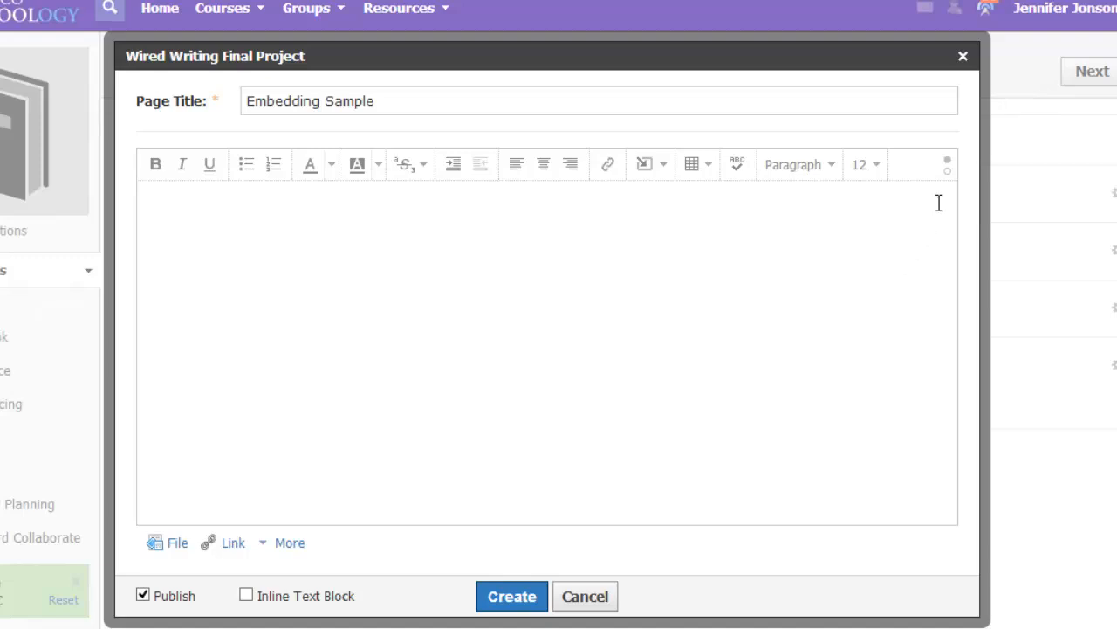
mouse_move(947, 164)
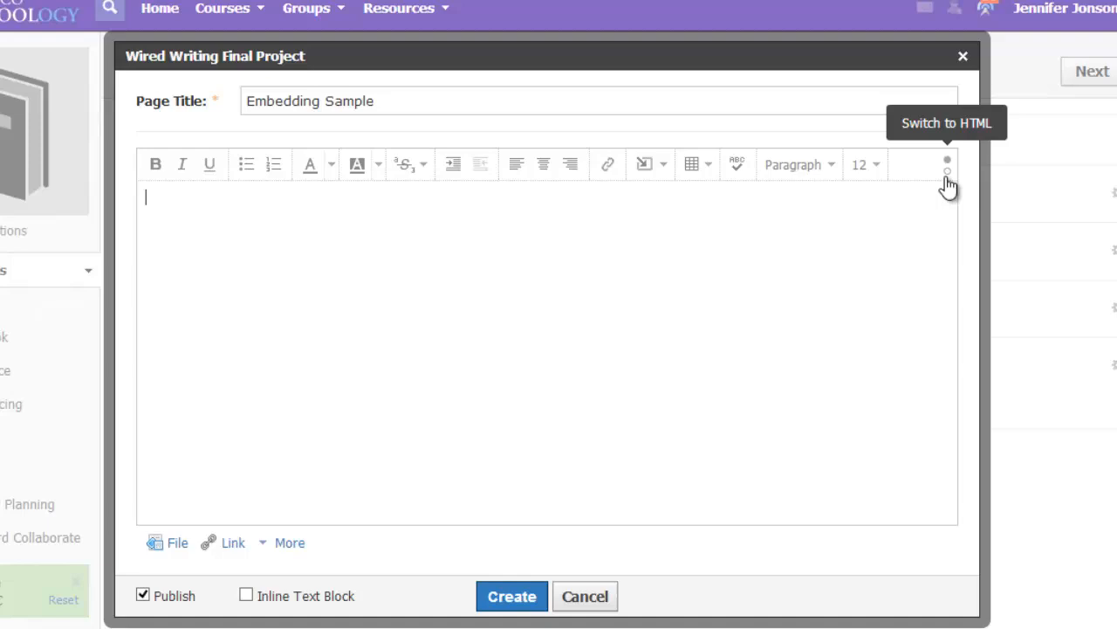
mouse_move(526, 261)
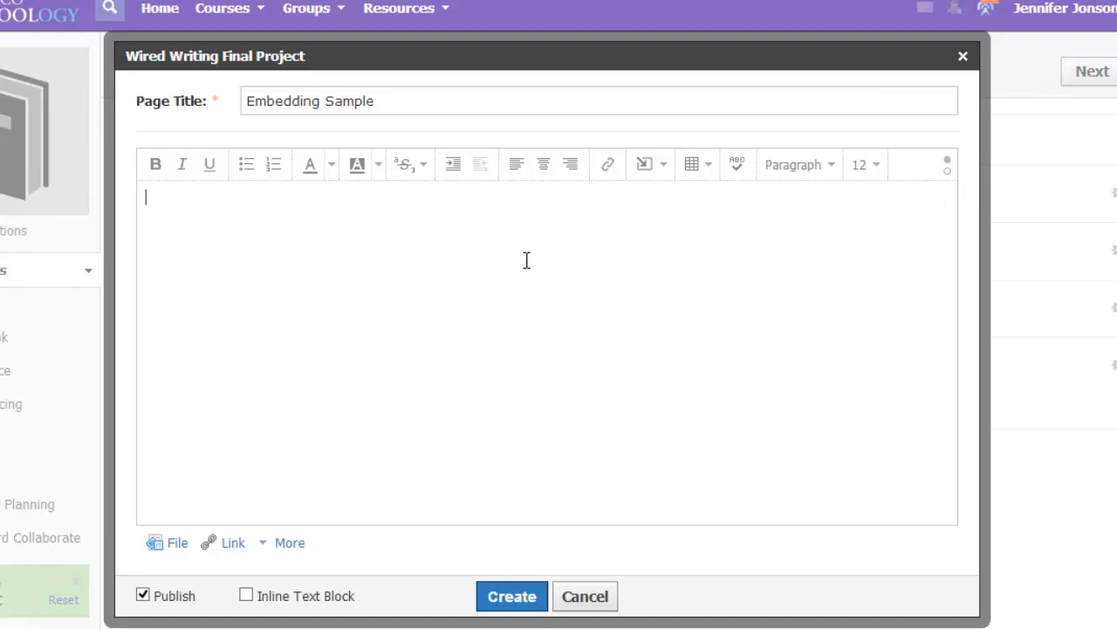
Type the placeholder lines 'Text here' and 'More information....' into the page body
text(TExt)
text(More information)
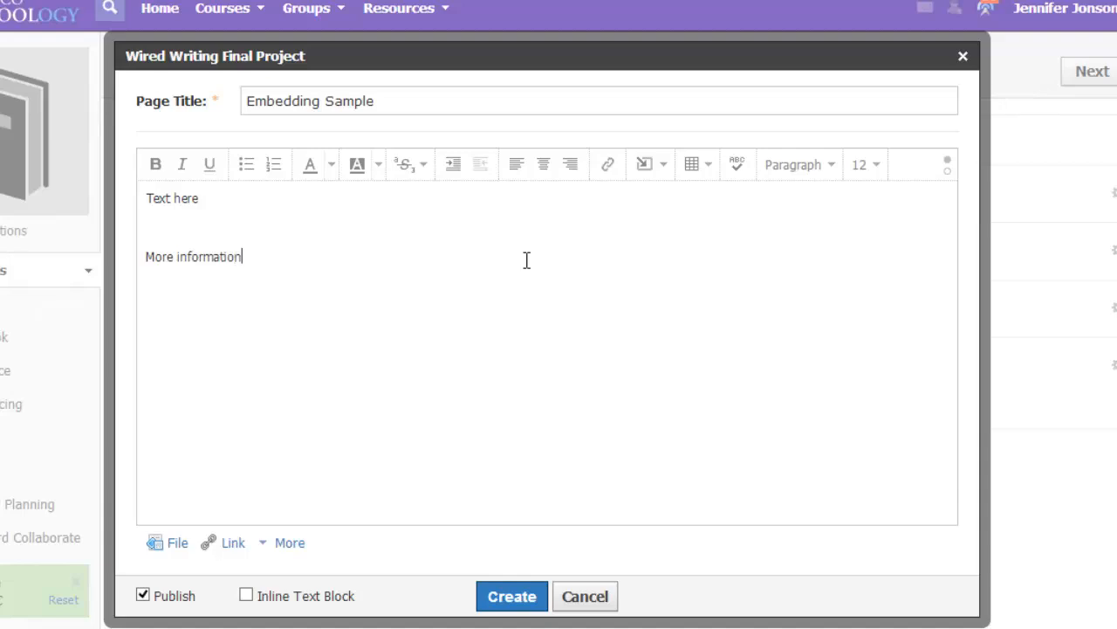
text(....)
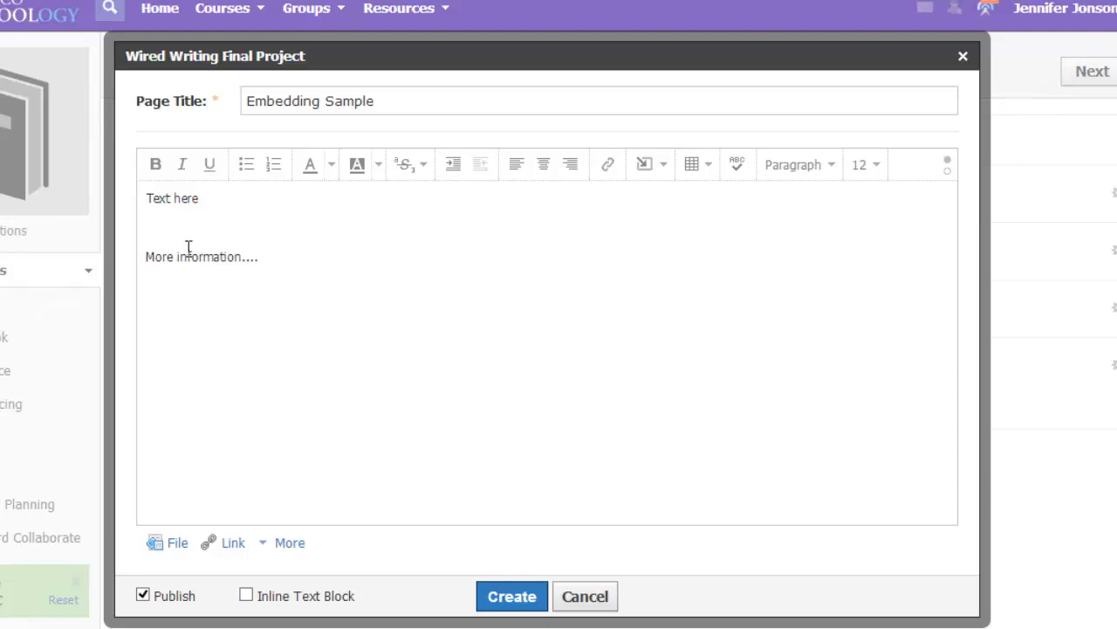
click(257, 255)
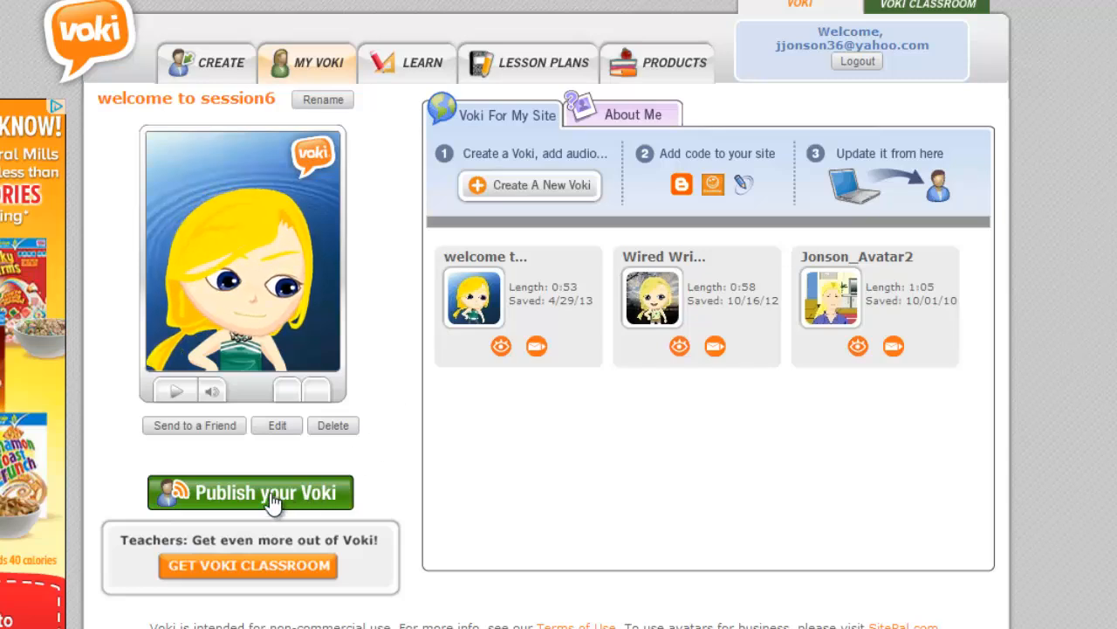
mouse_move(276, 430)
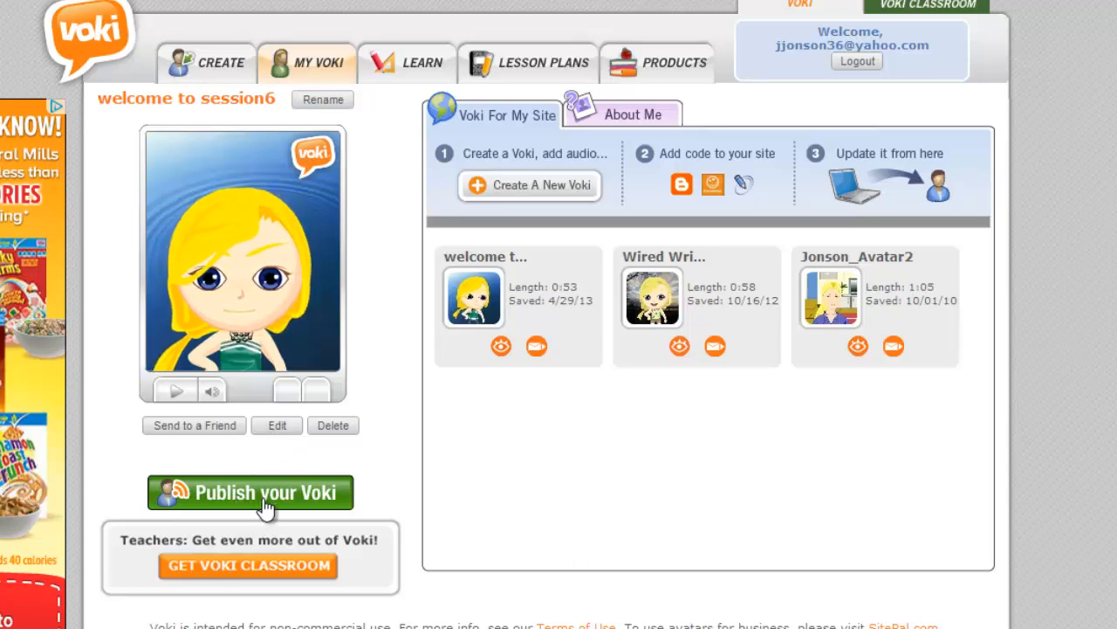
Copy Voki's embed code for the Medium (200 x 267) avatar player
click(251, 492)
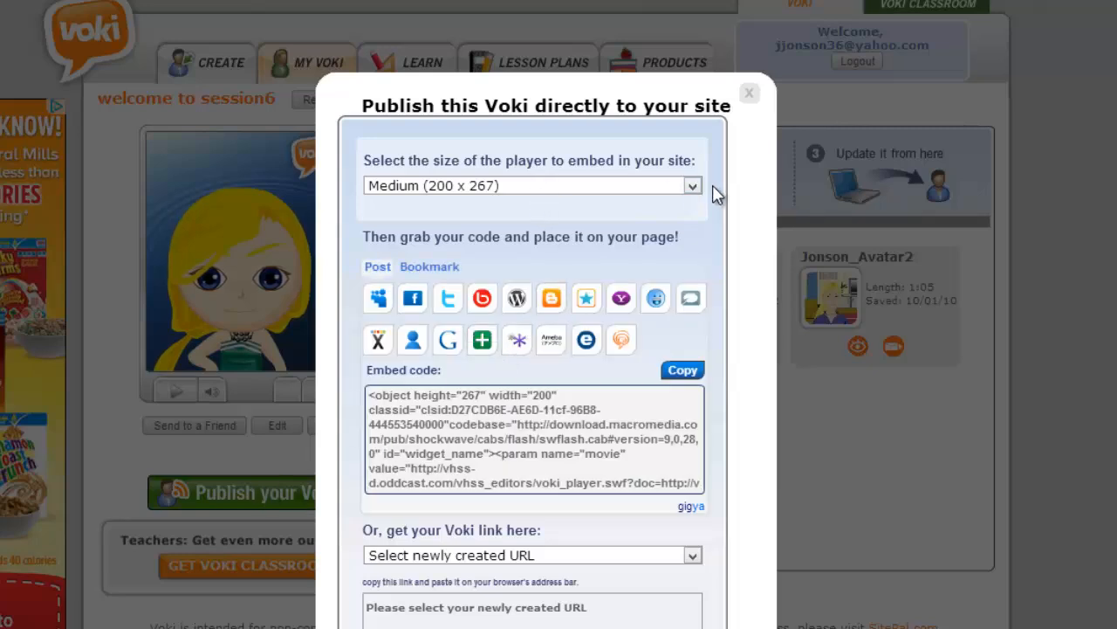
click(533, 185)
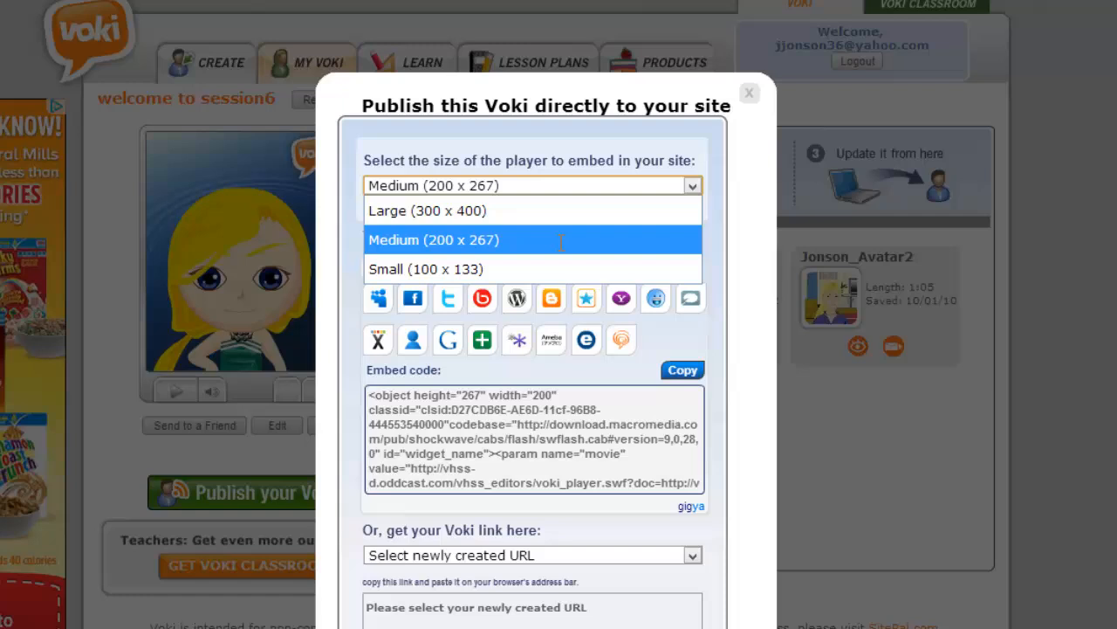
click(434, 239)
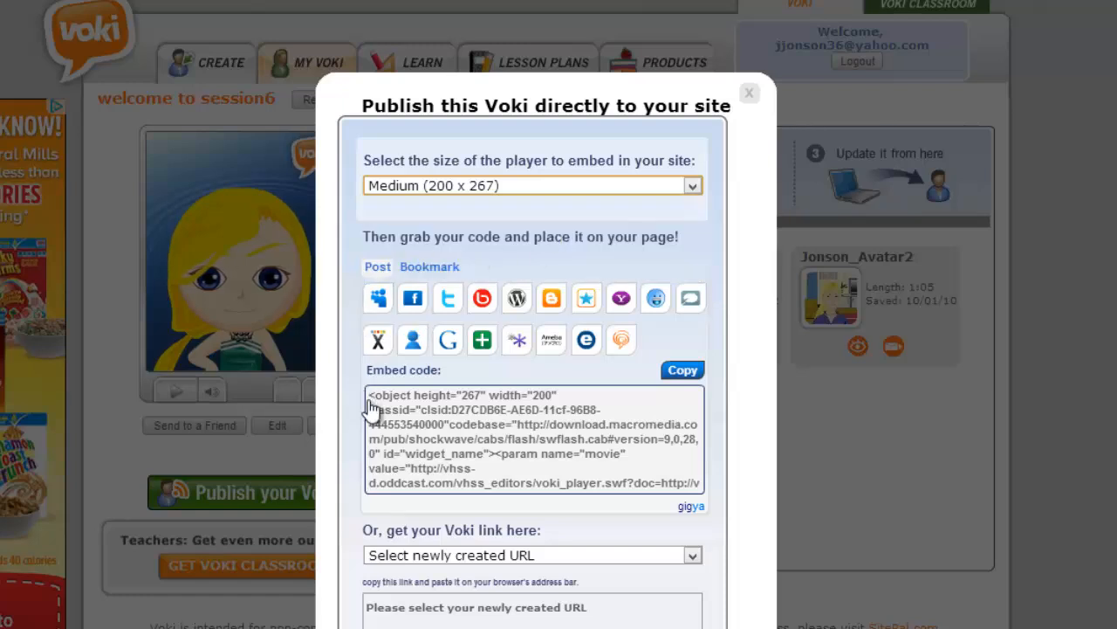
click(682, 369)
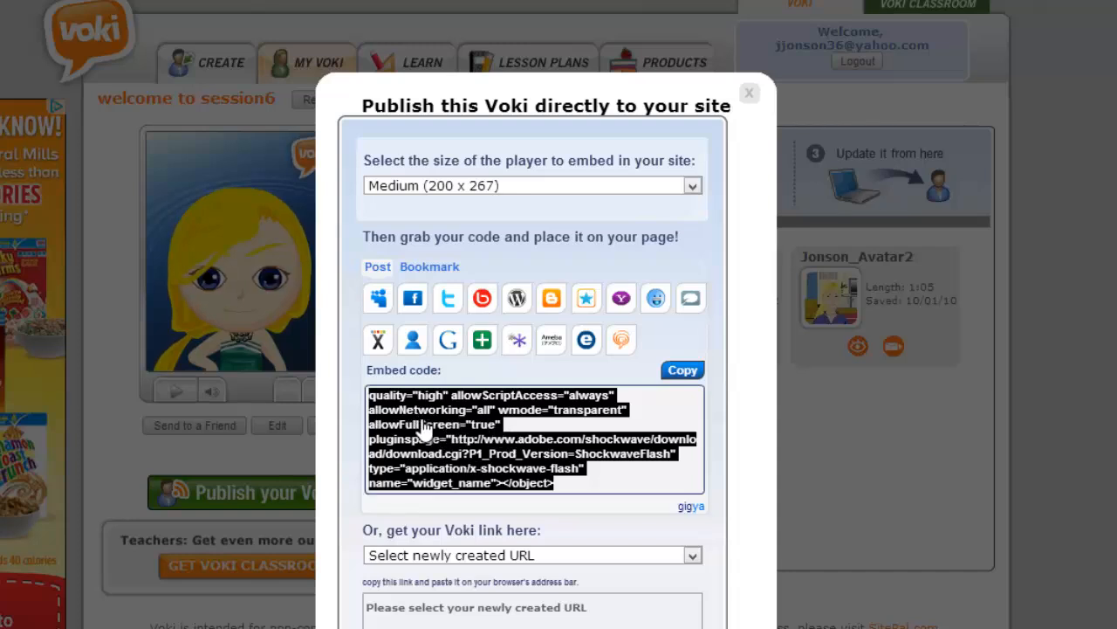
click(683, 370)
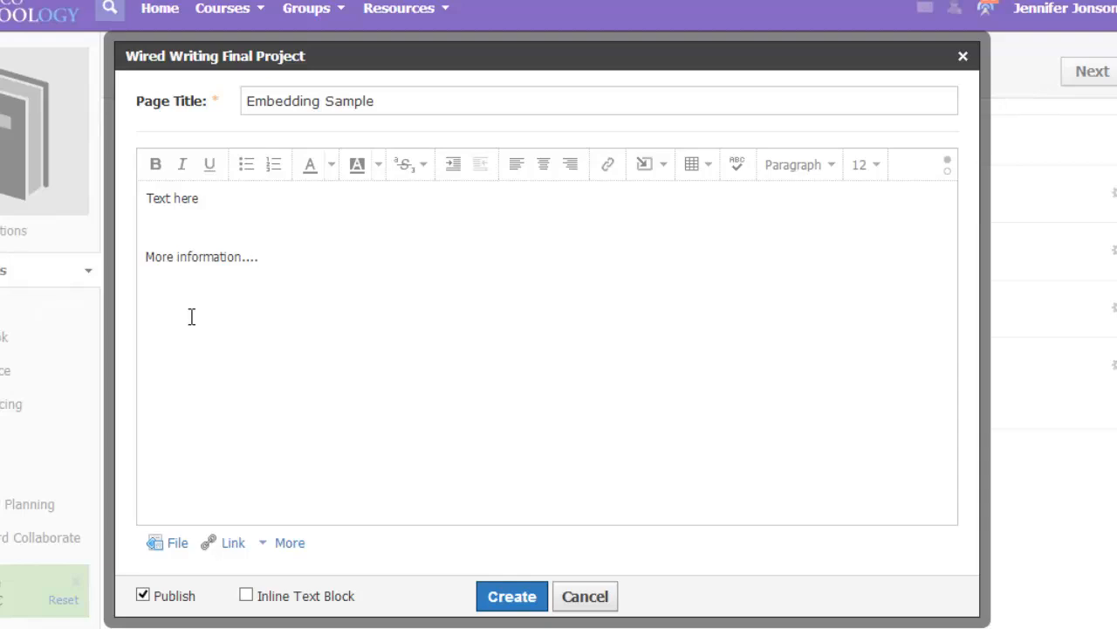
mouse_move(948, 164)
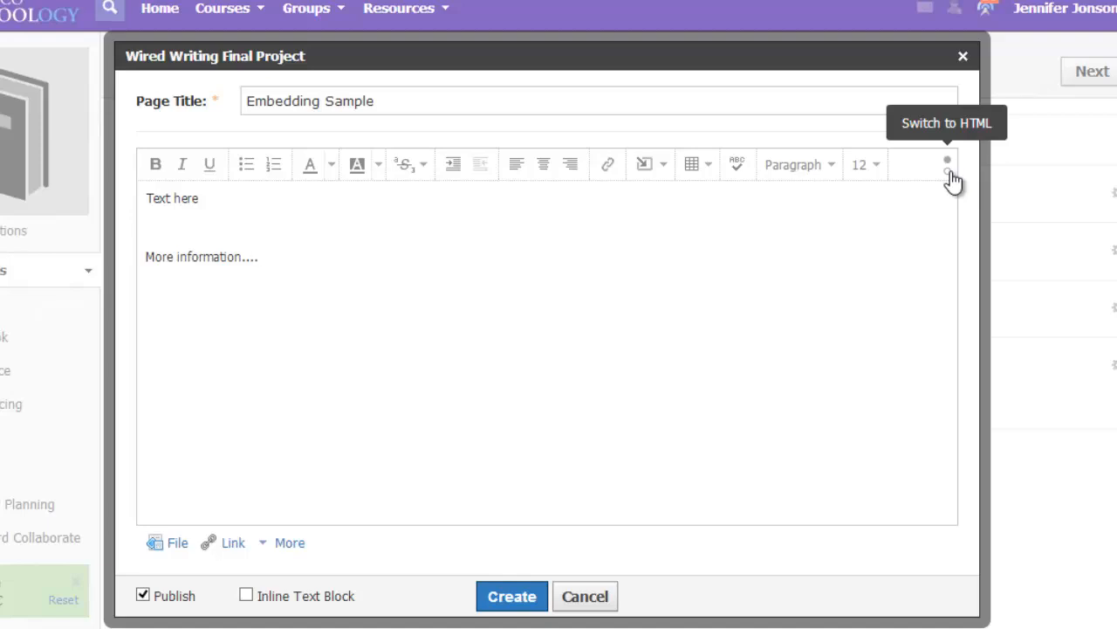
Paste the Voki embed code into the page's HTML source and create the page
click(948, 164)
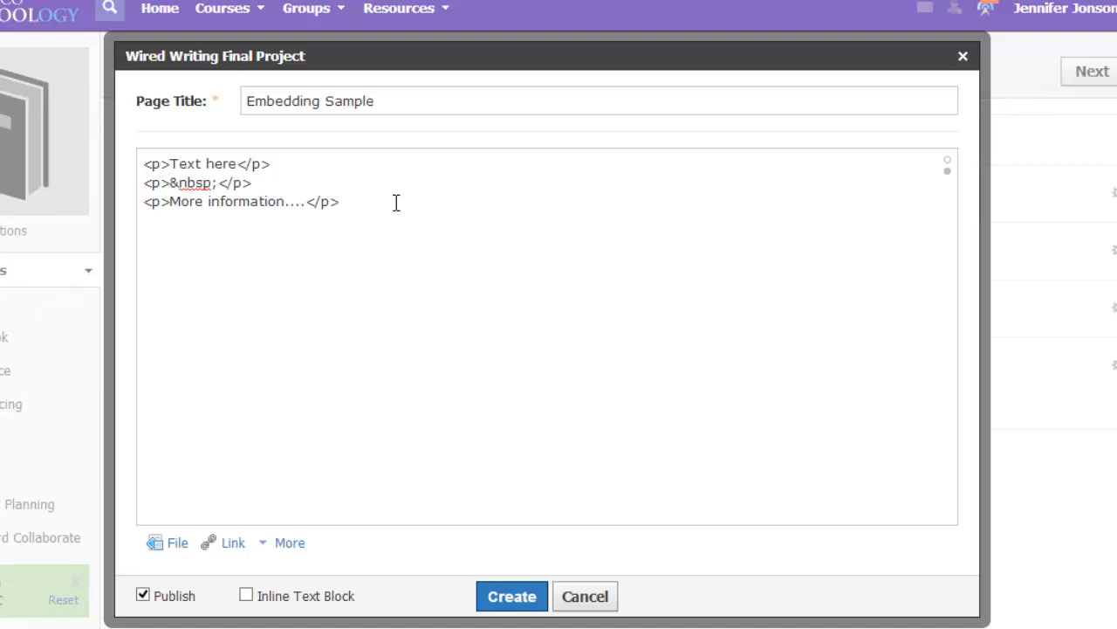
right_click(395, 202)
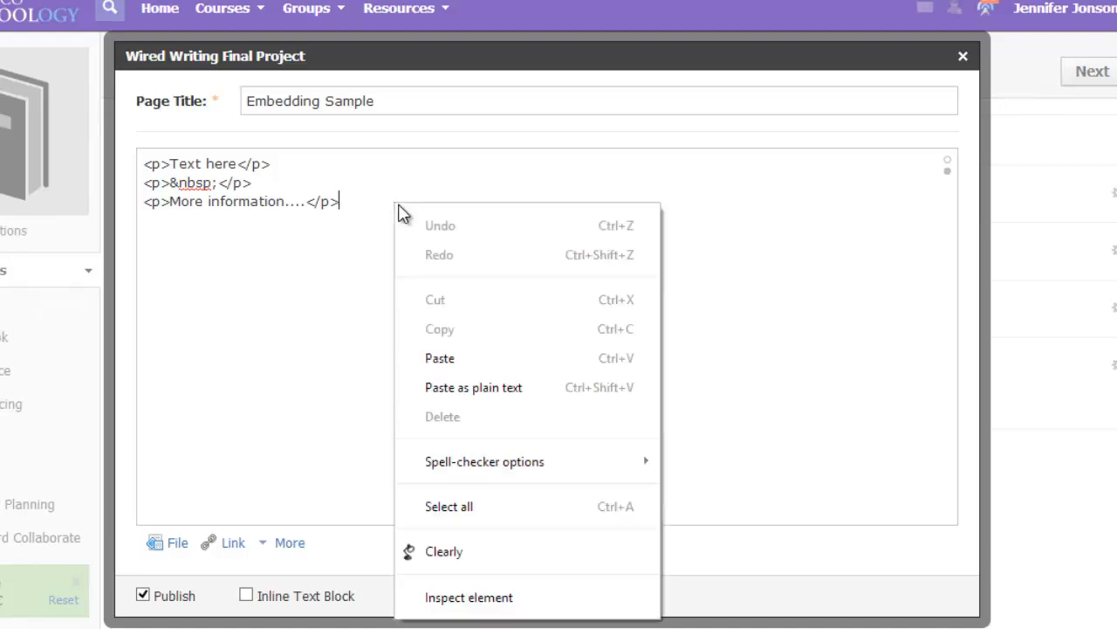
click(440, 358)
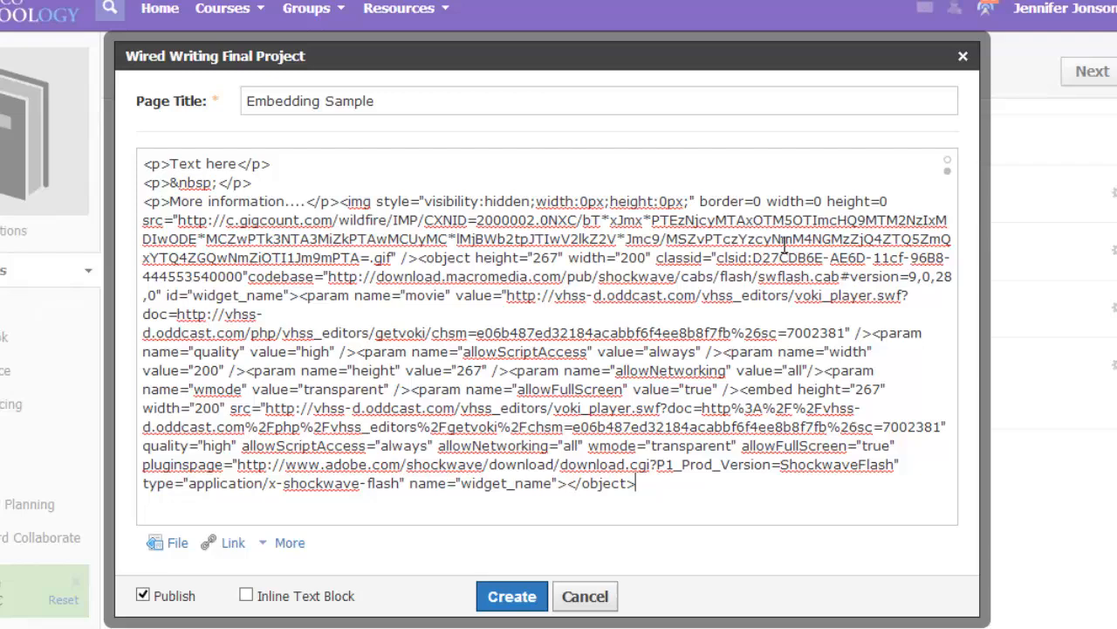
click(947, 164)
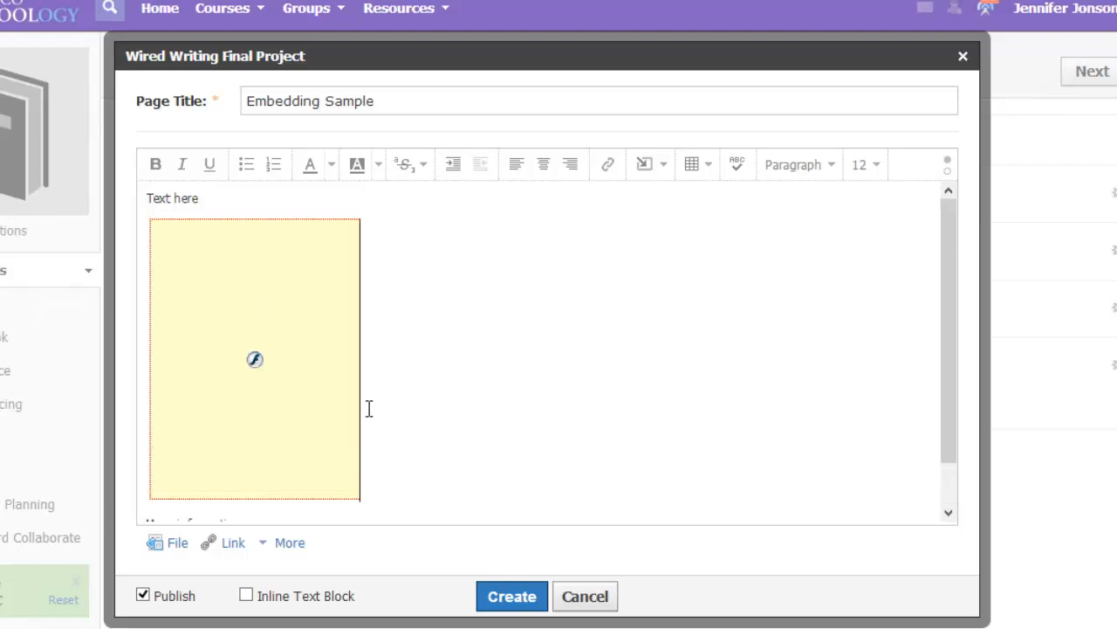
click(512, 597)
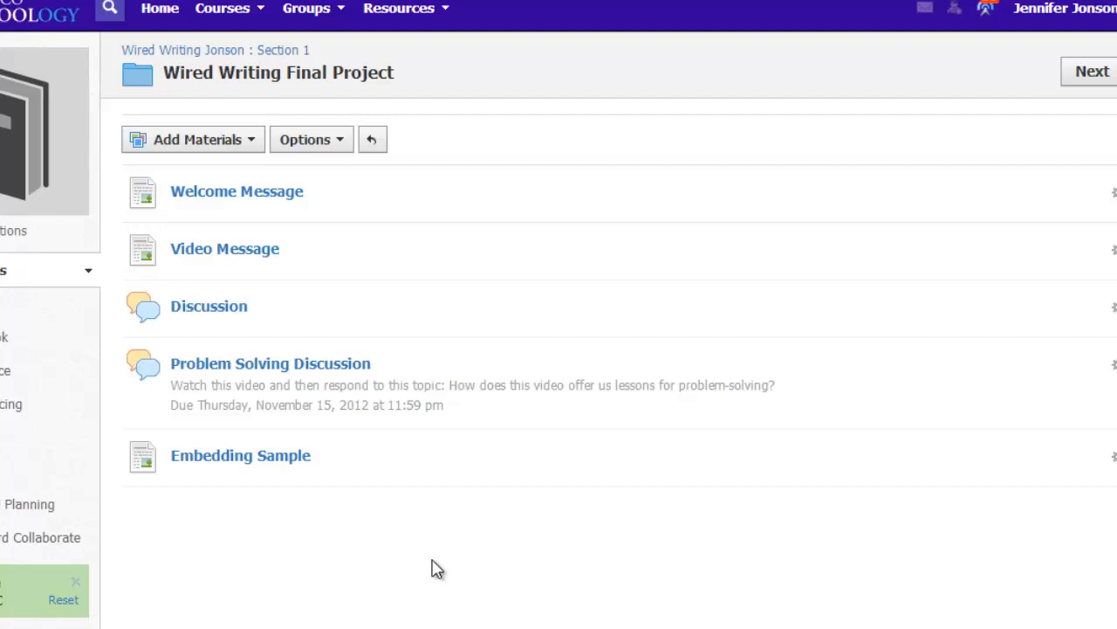
mouse_move(236, 471)
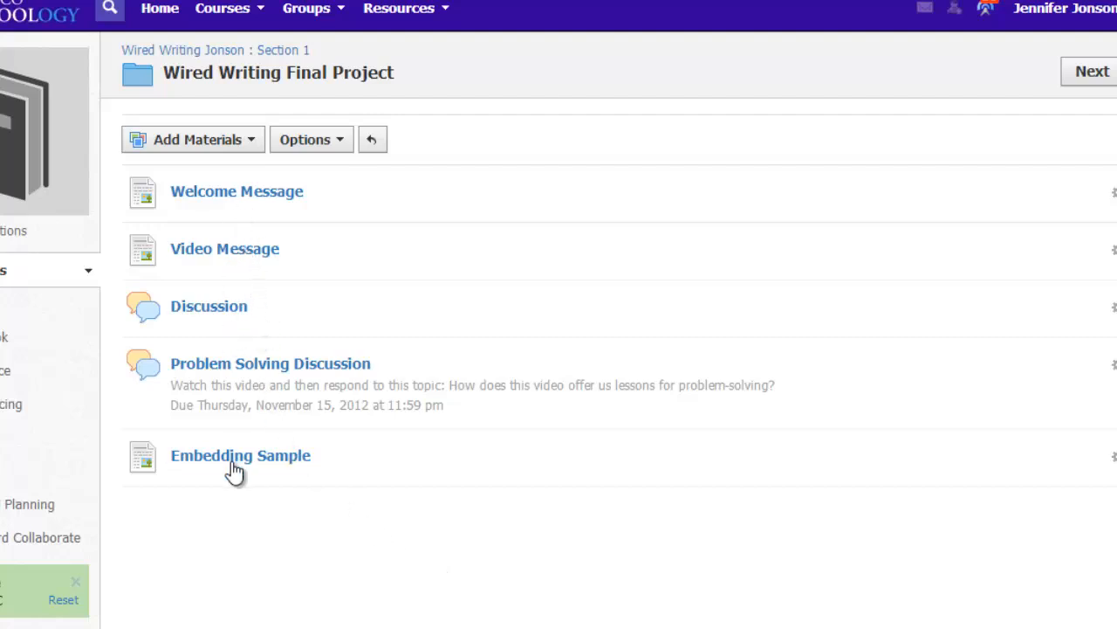
Open the Embedding Sample page from the folder's materials list
click(240, 455)
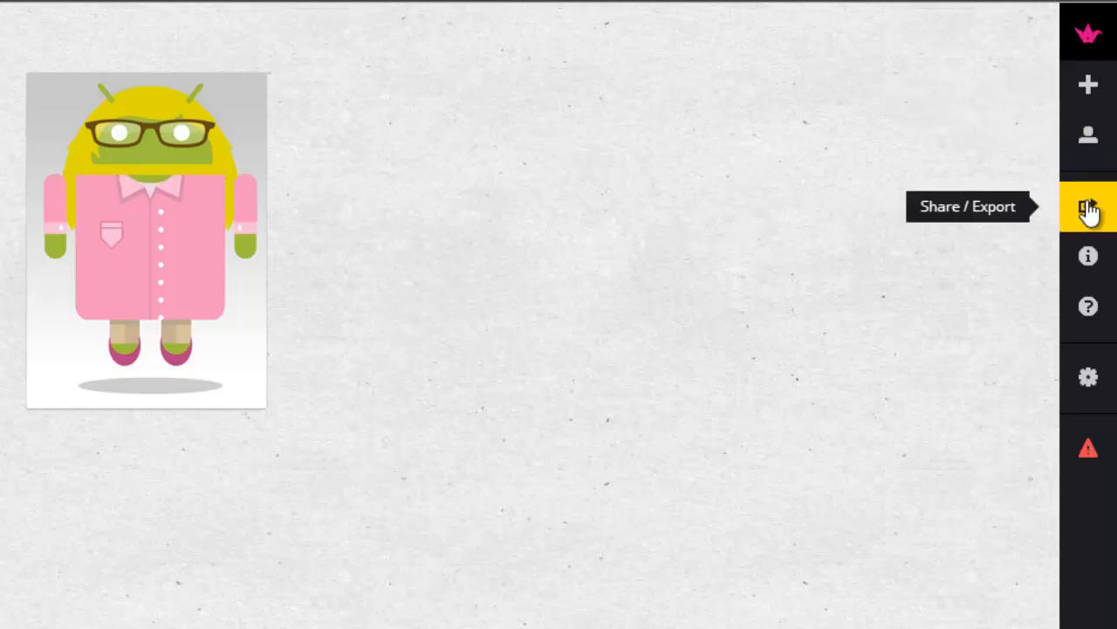
Reveal the Padlet wall's iframe embed code in its Share / Export panel
click(1087, 206)
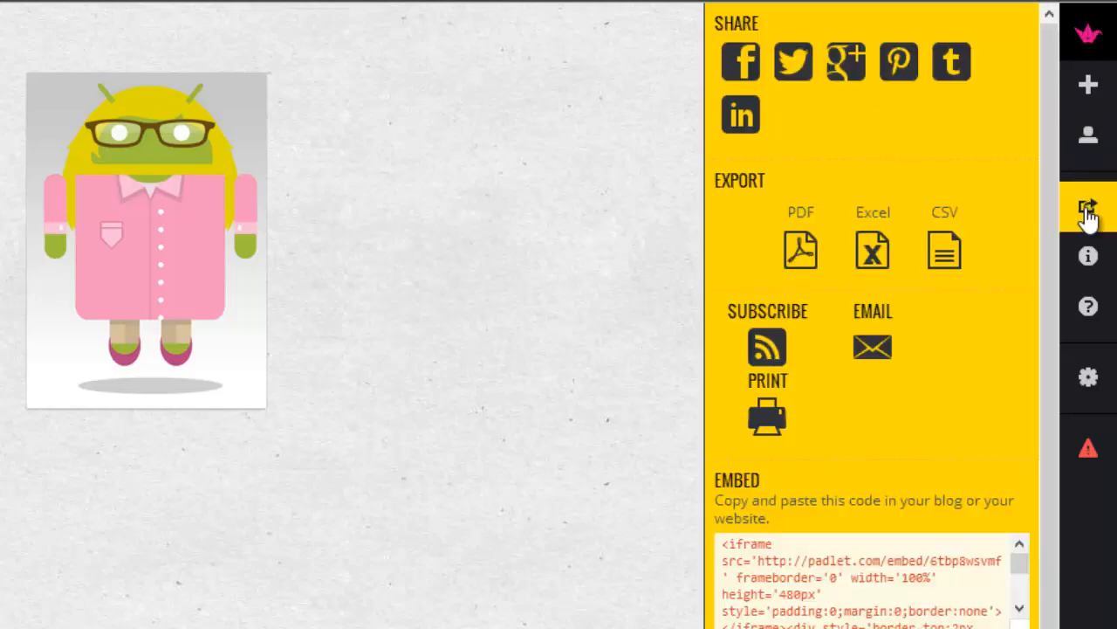
scroll(down, 3)
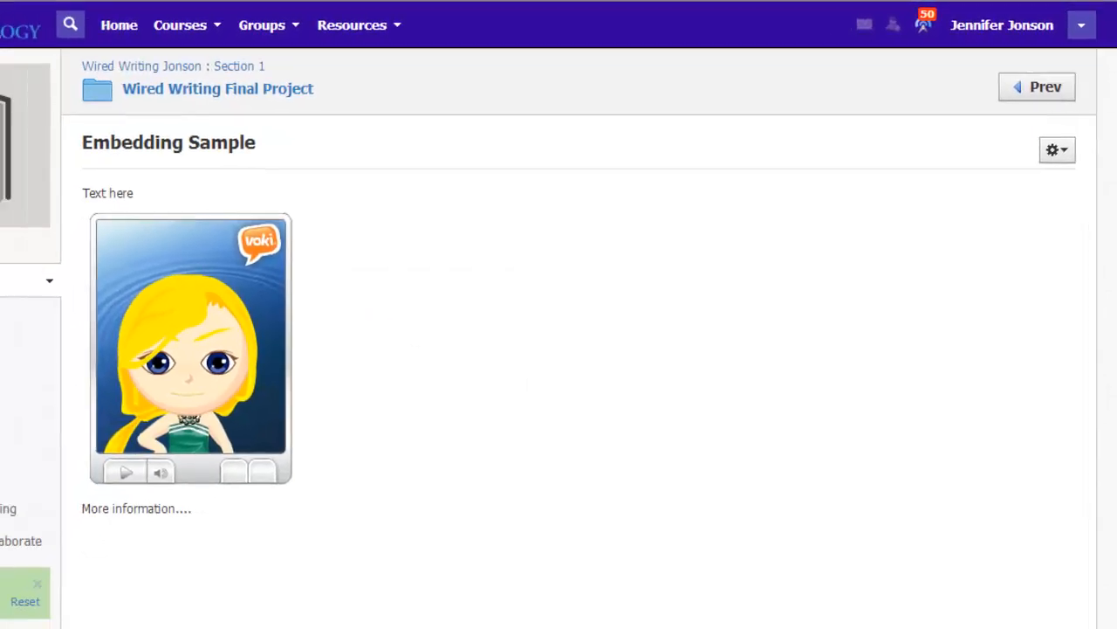
Reopen the Embedding Sample page for editing with its body shown as HTML source
click(1080, 141)
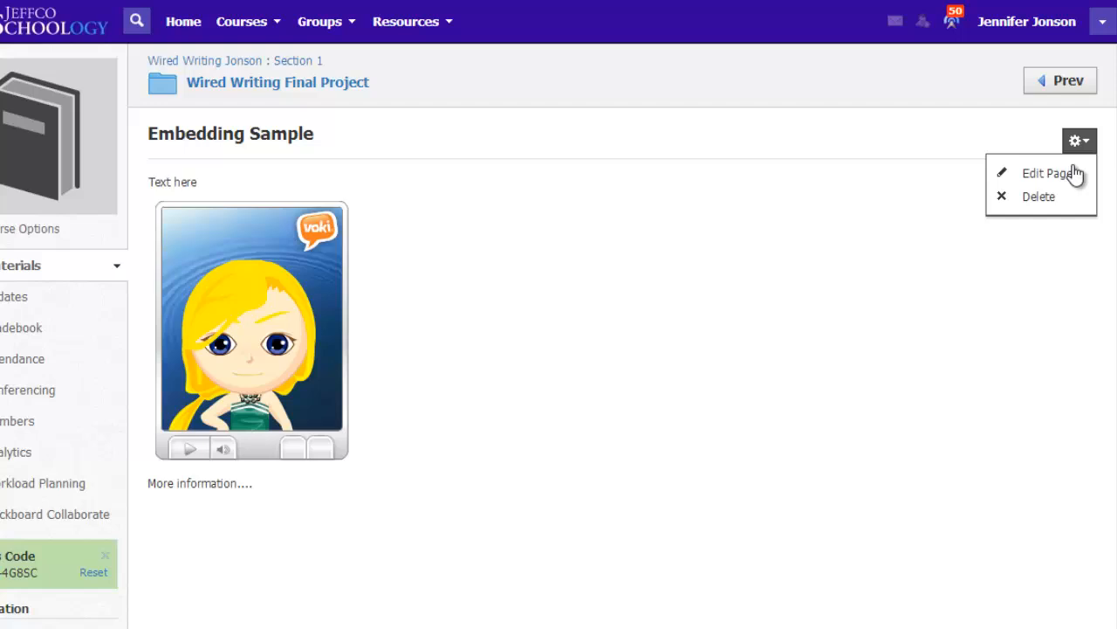
click(1048, 173)
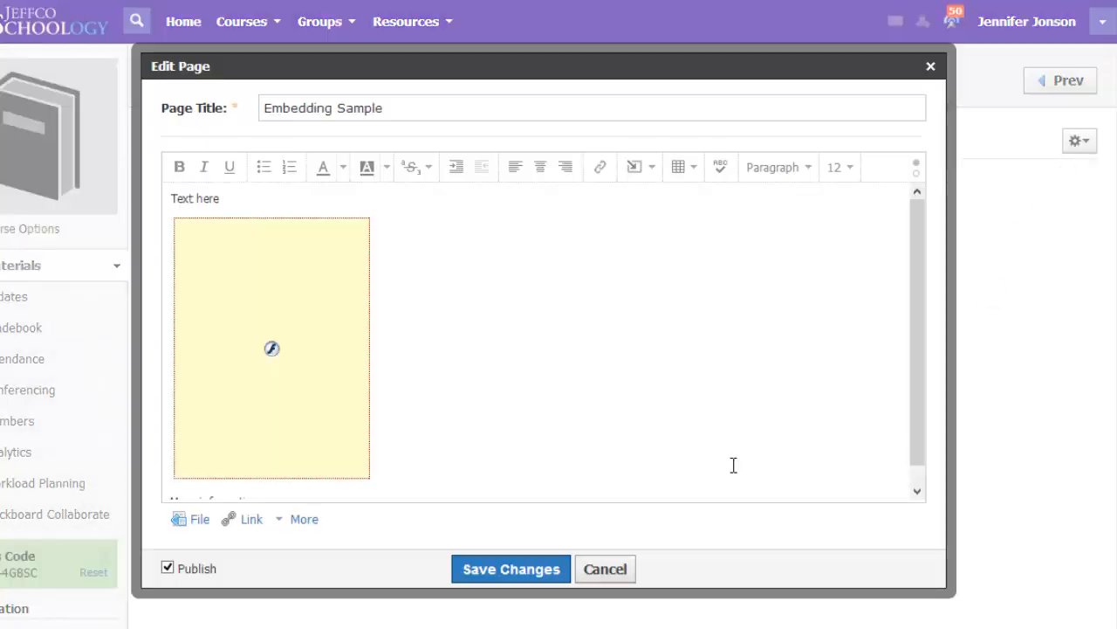
click(272, 347)
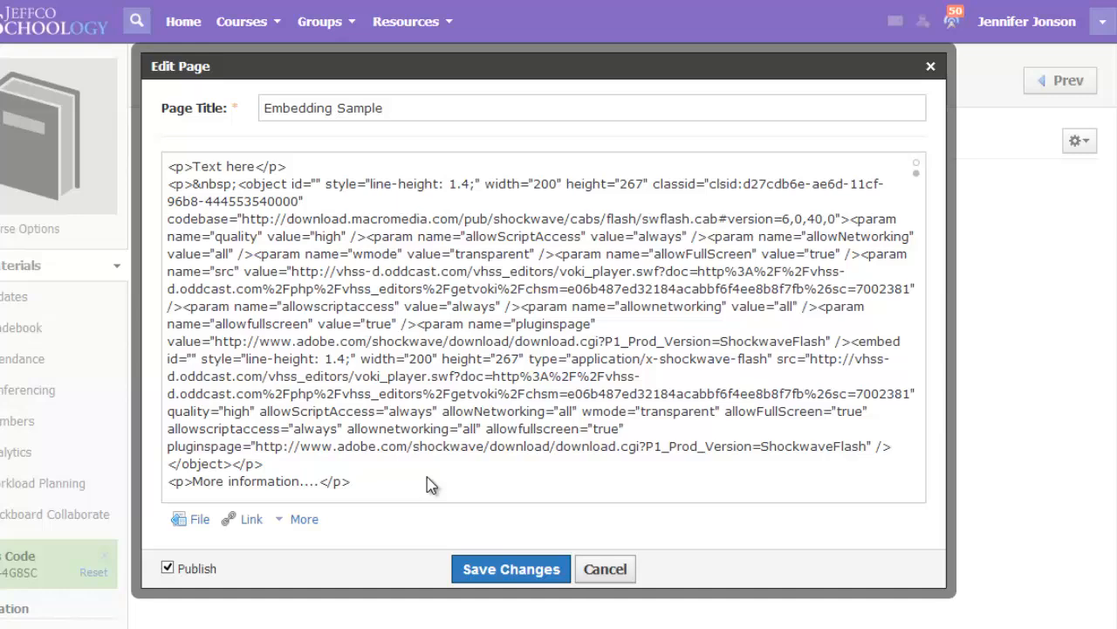
Paste the Padlet embed code at the end of the source, after 'More information....'
right_click(428, 485)
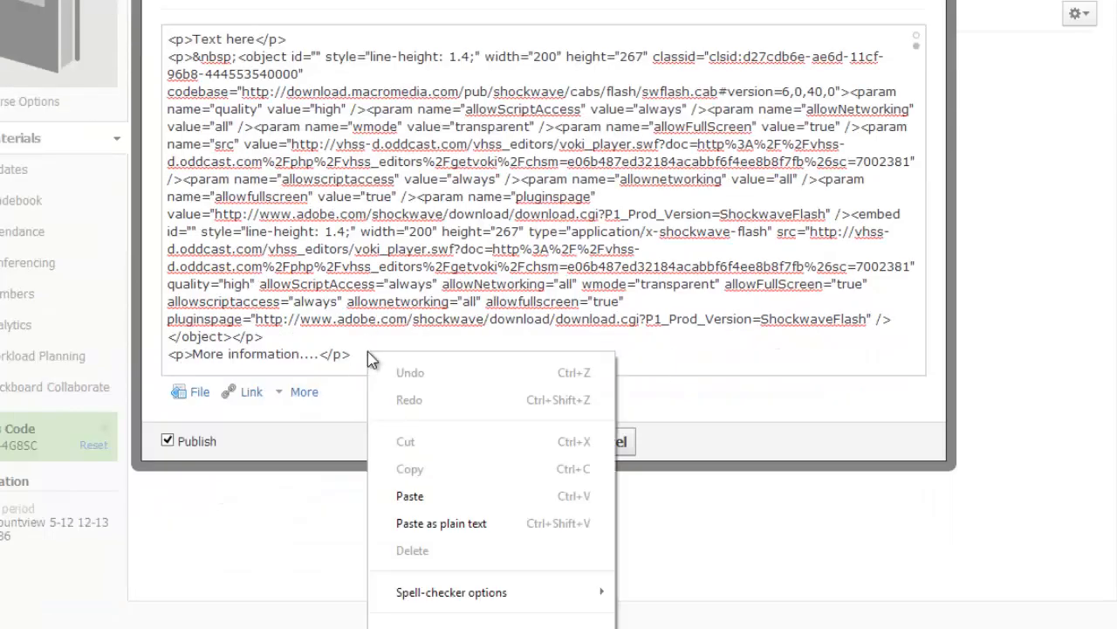
click(409, 496)
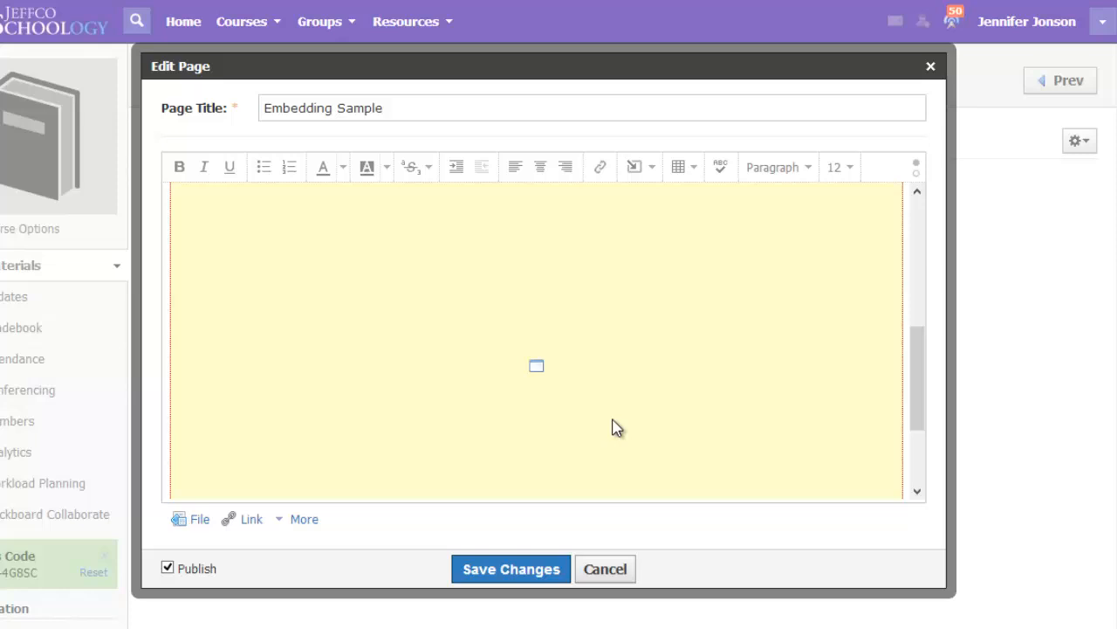
text(More information....)
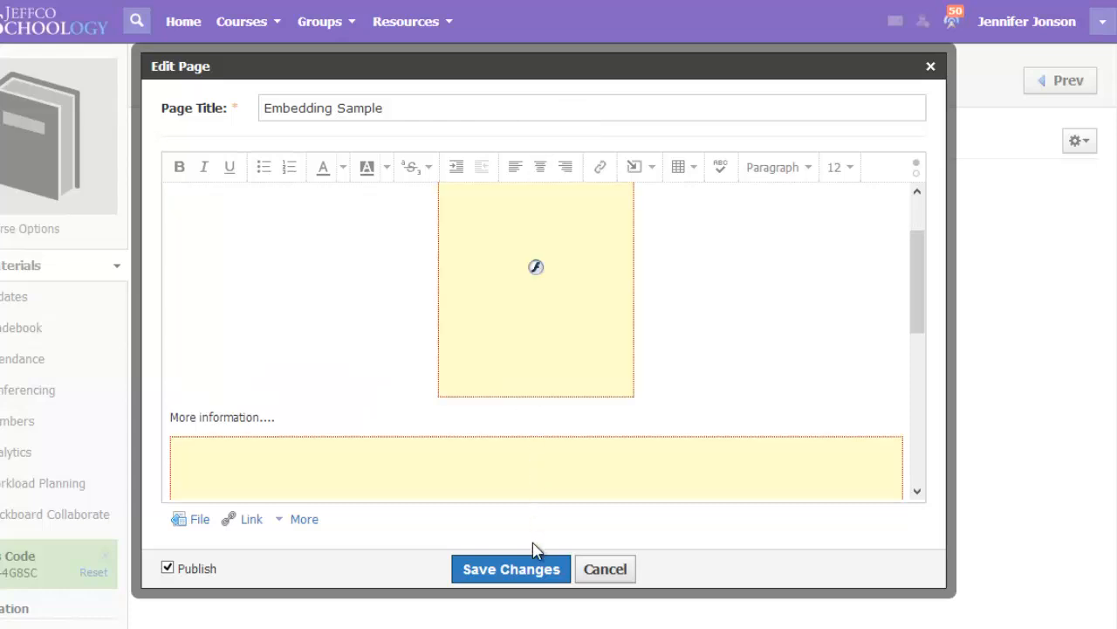
Save the page and scroll down to check the embedded Padlet wall
click(510, 568)
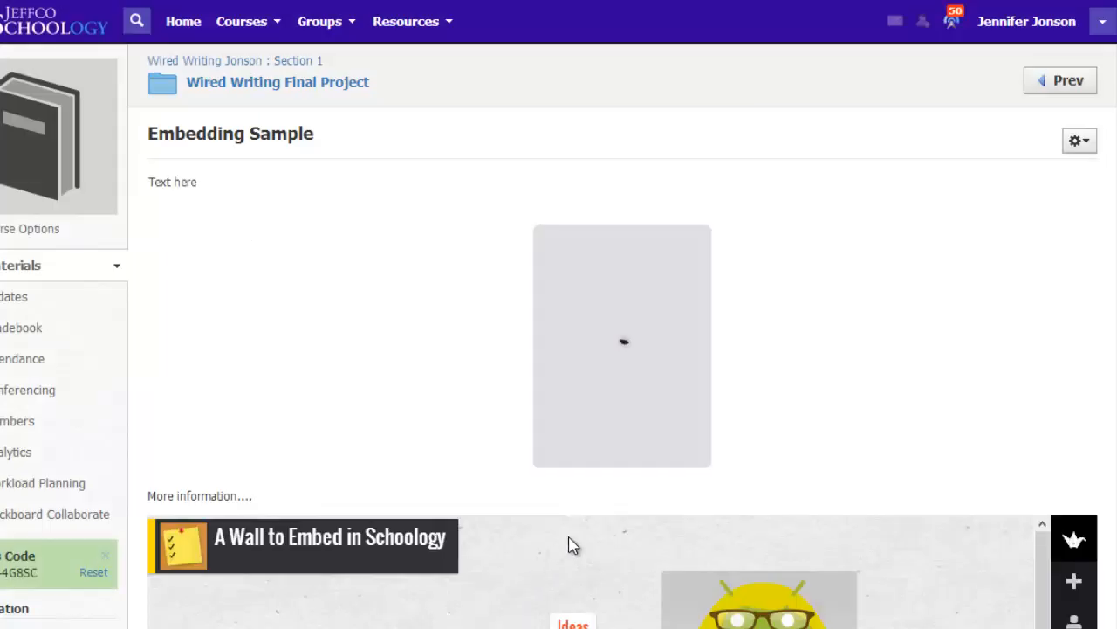
scroll(down, 3)
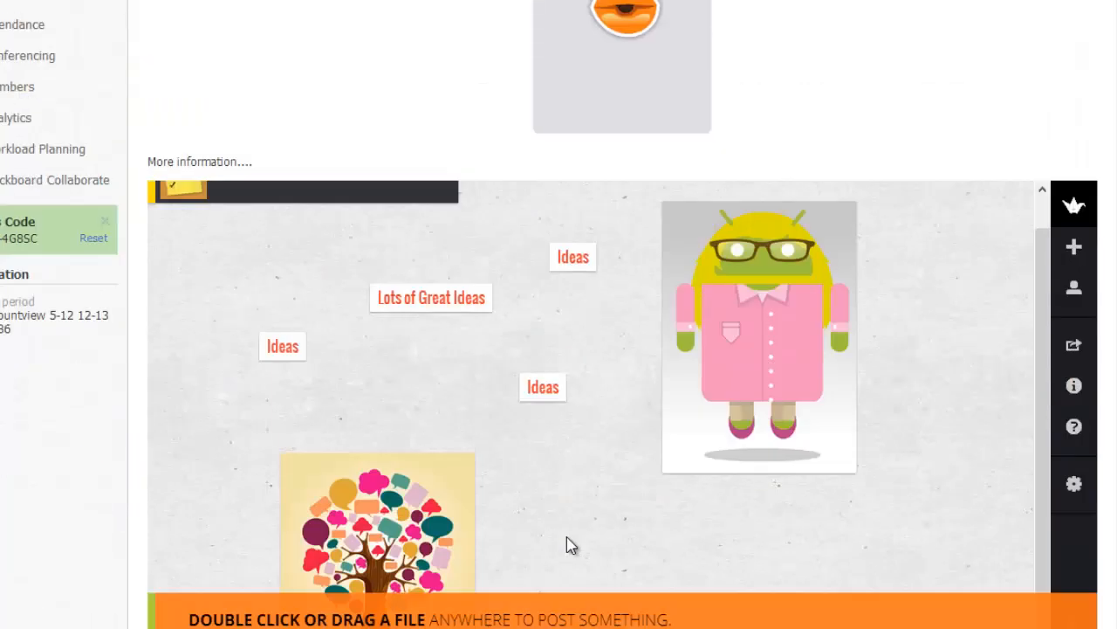